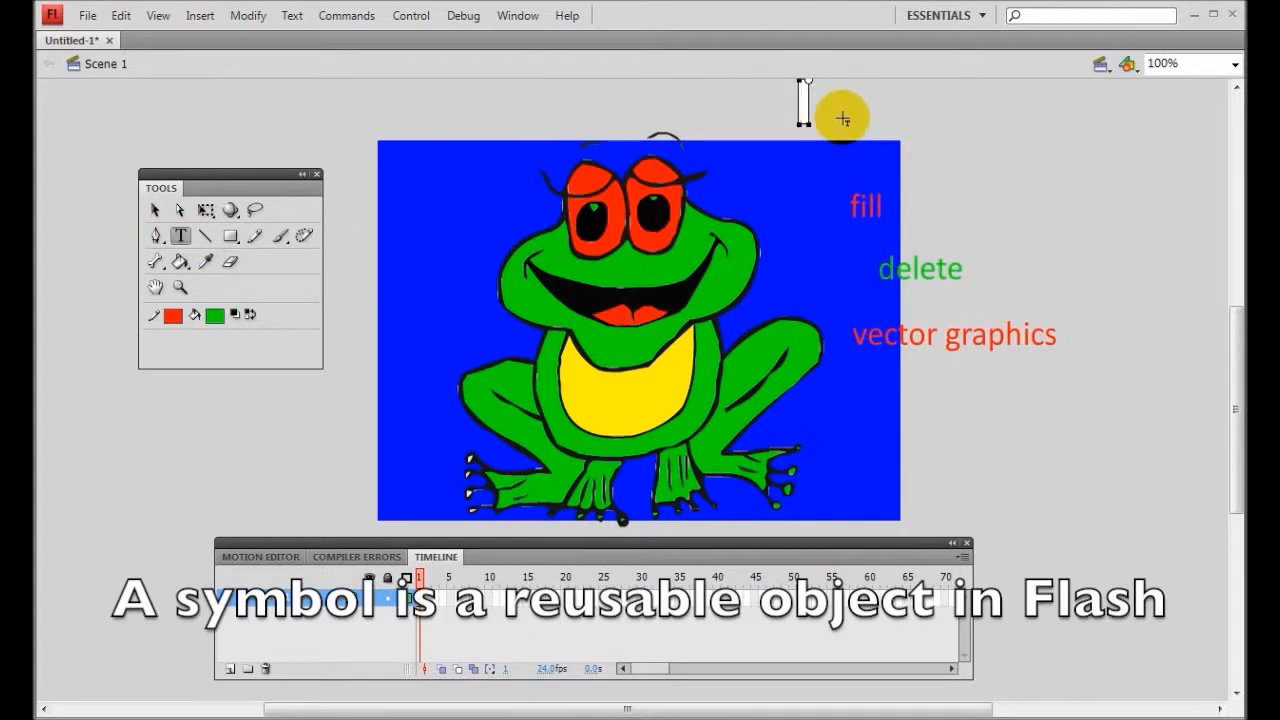
Add the white text 'symbol' above the fill, delete and vector graphics labels.
type("symbol")
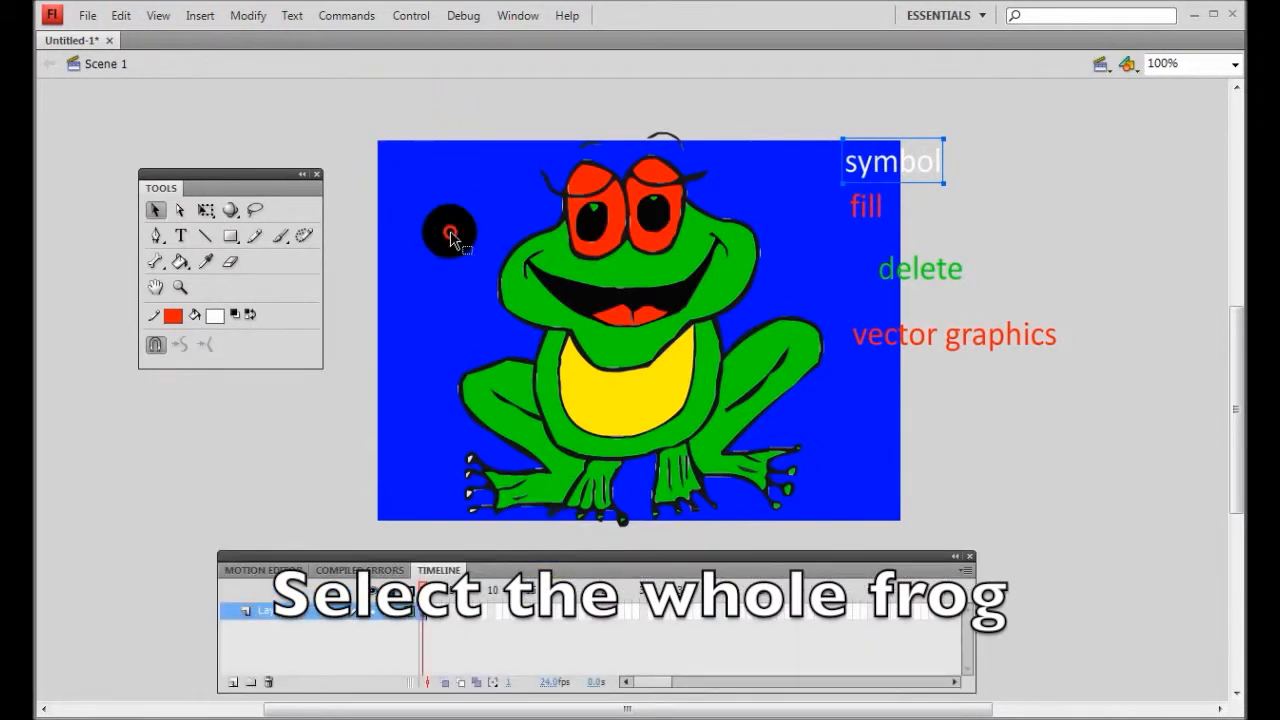
Select the whole frog drawing and look for Convert to Symbol under Modify.
left_click_drag(450, 230, 830, 540)
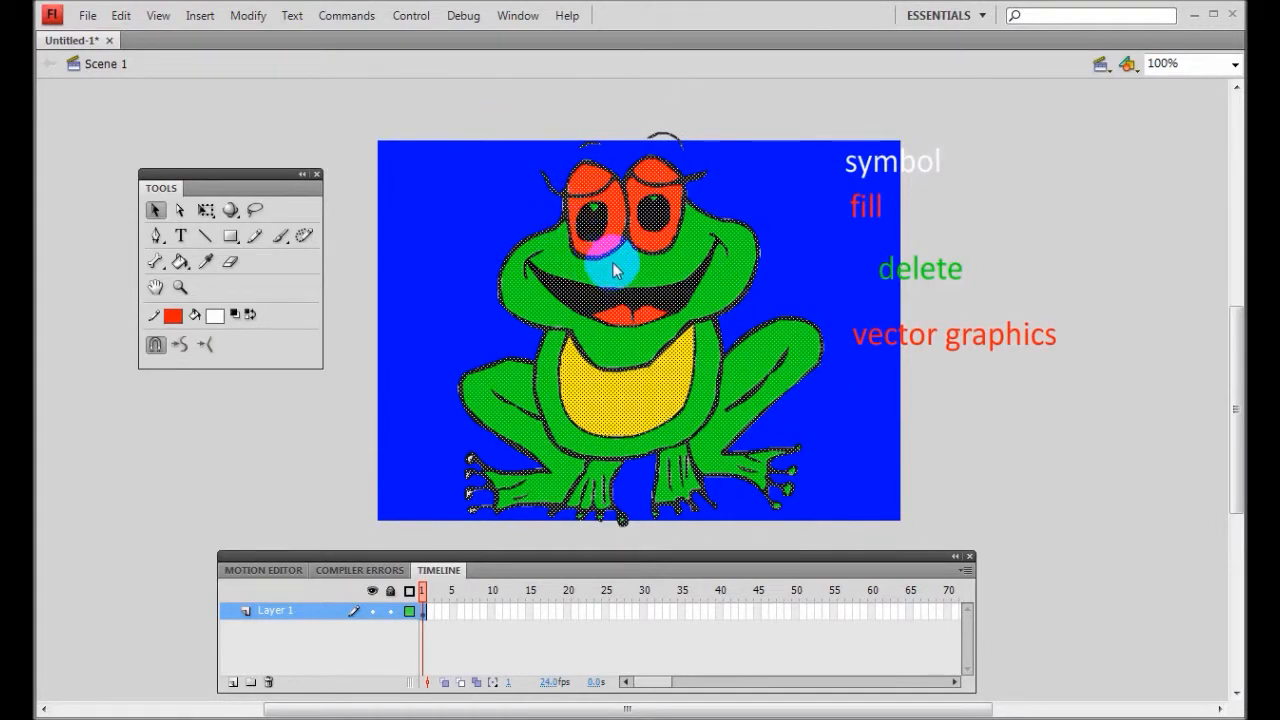
right_click(615, 265)
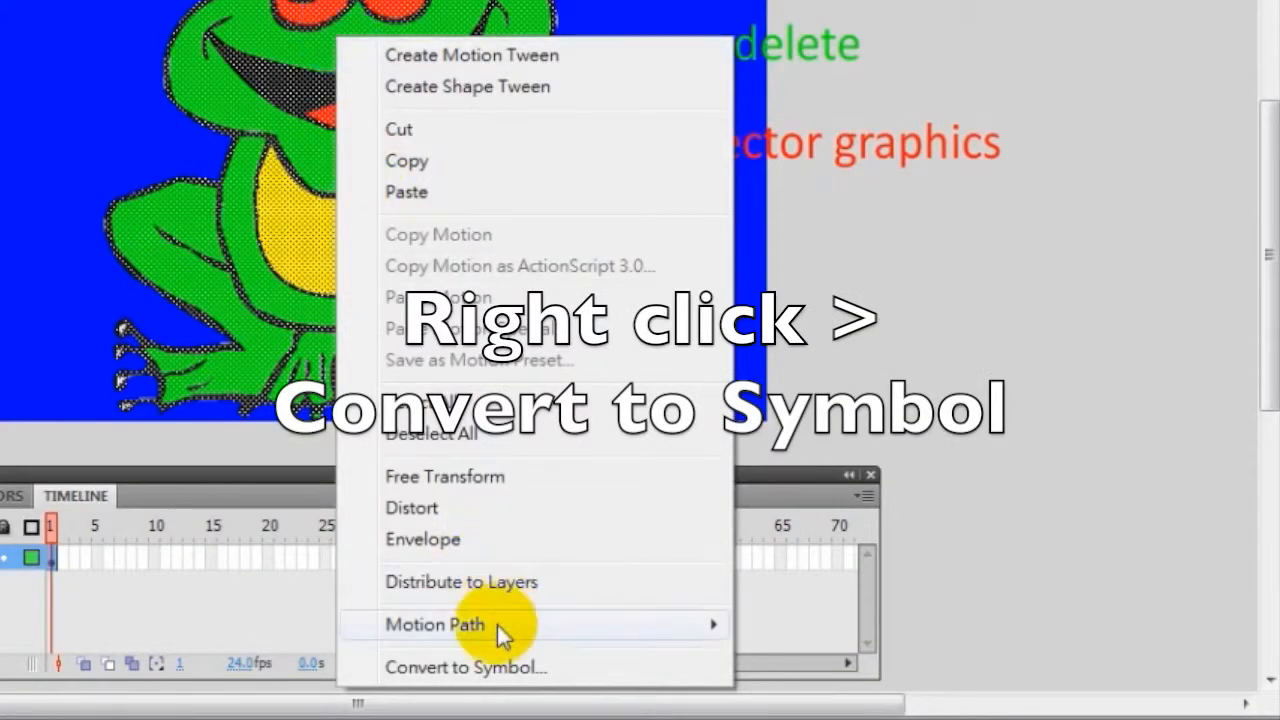
mouse_move(510, 667)
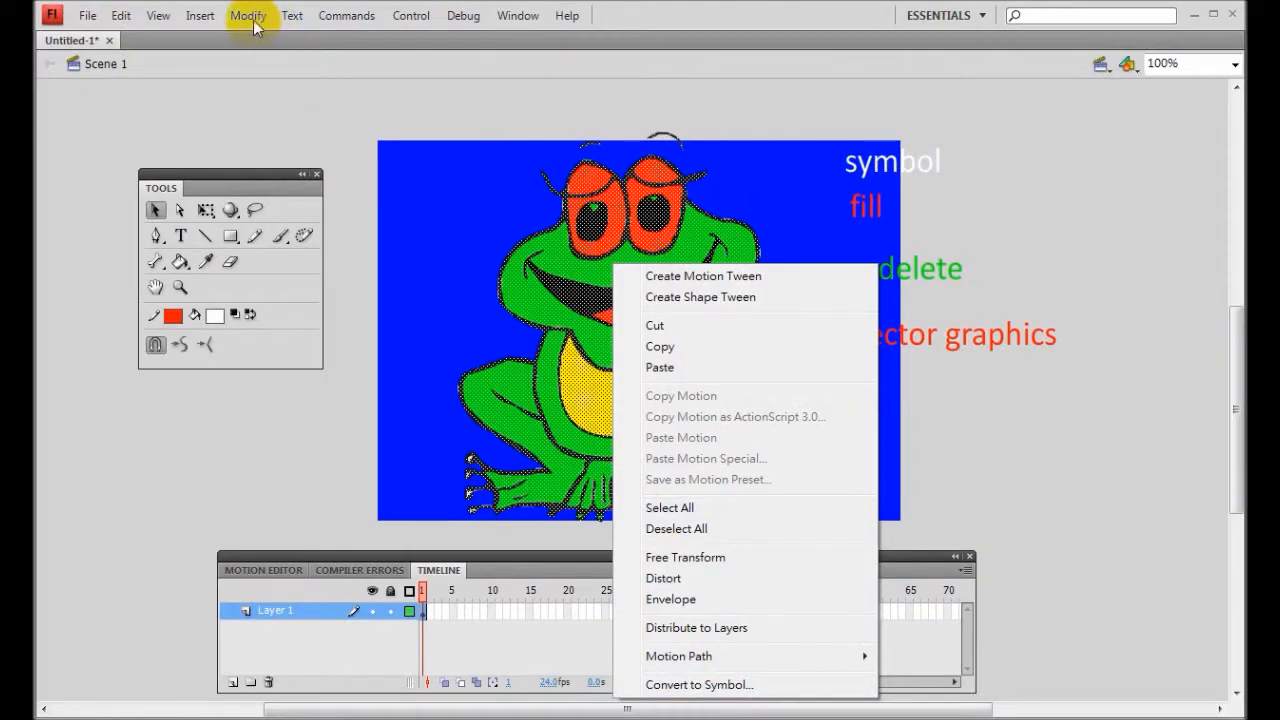
left_click(247, 15)
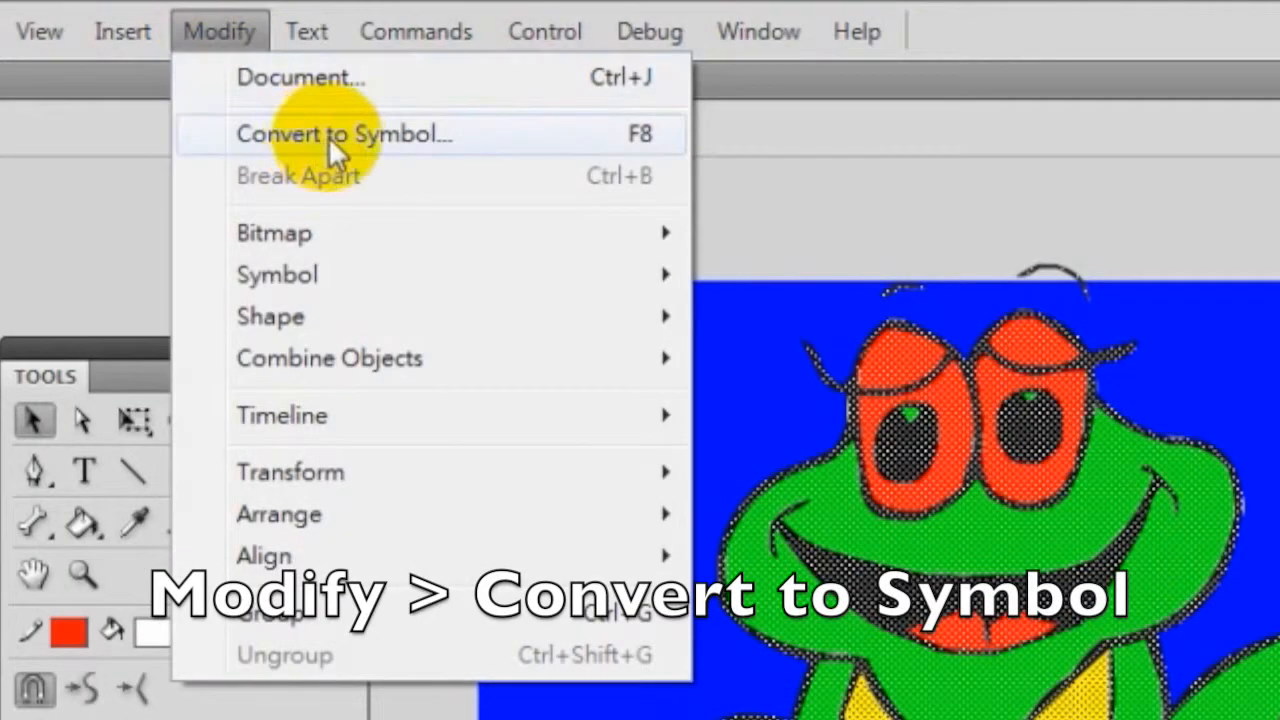
mouse_move(335, 140)
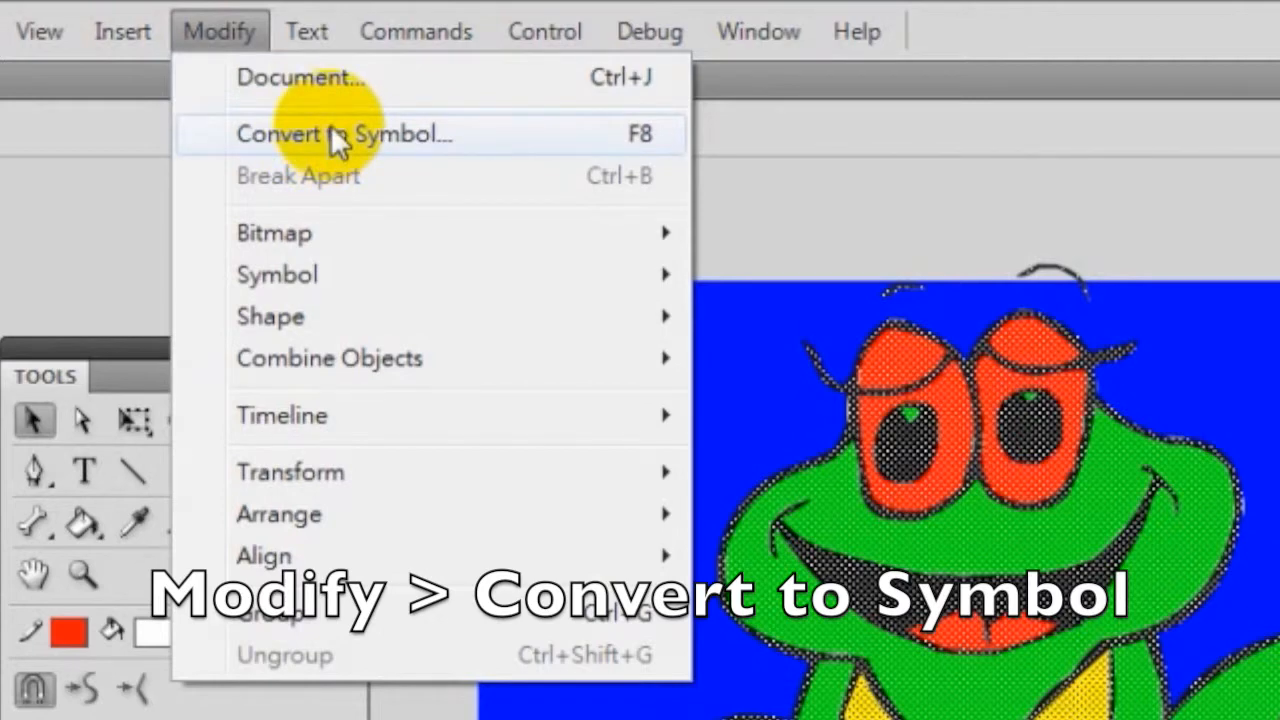
mouse_move(640, 135)
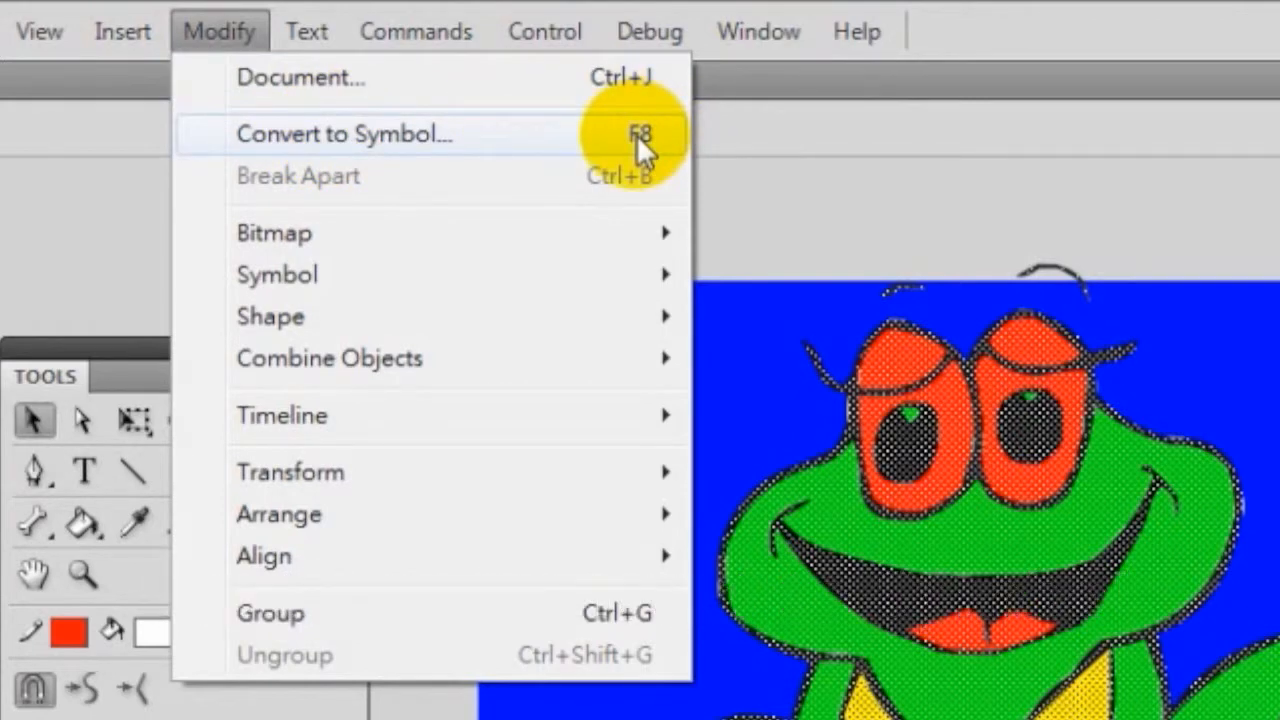
Start Convert to Symbol and settle on Movie Clip as the type after trying Graphic.
left_click(343, 133)
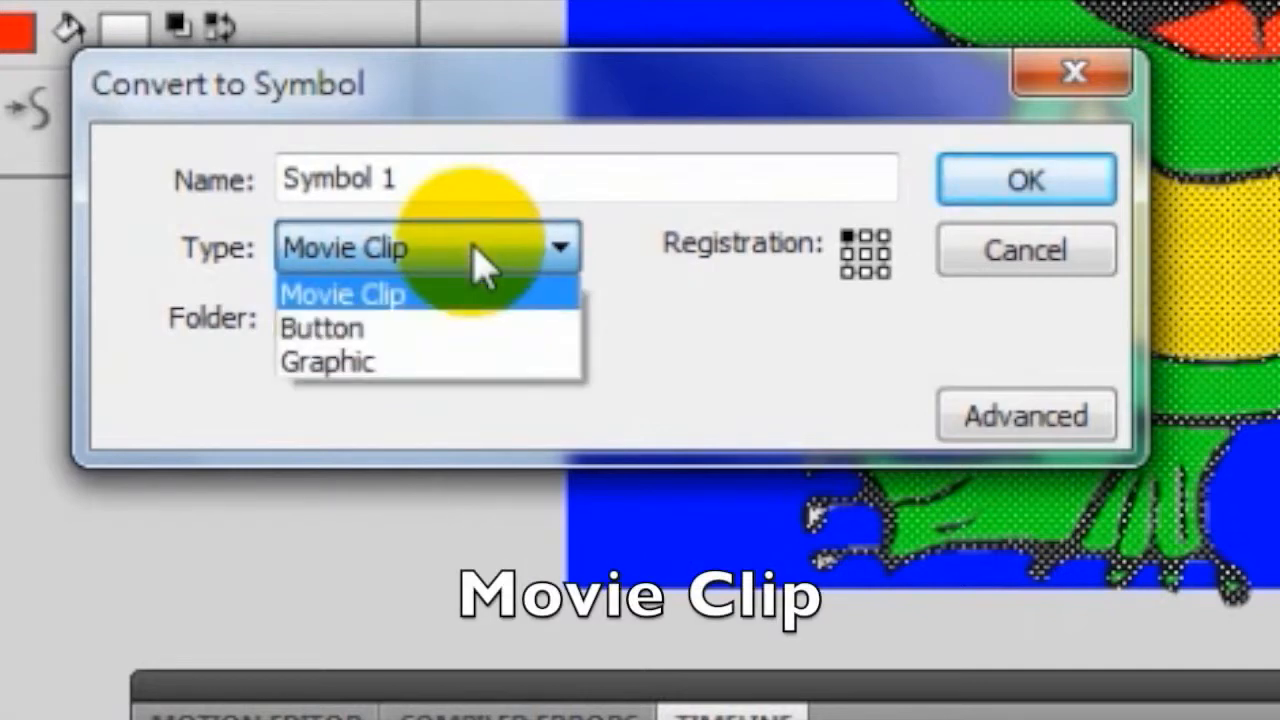
left_click(345, 293)
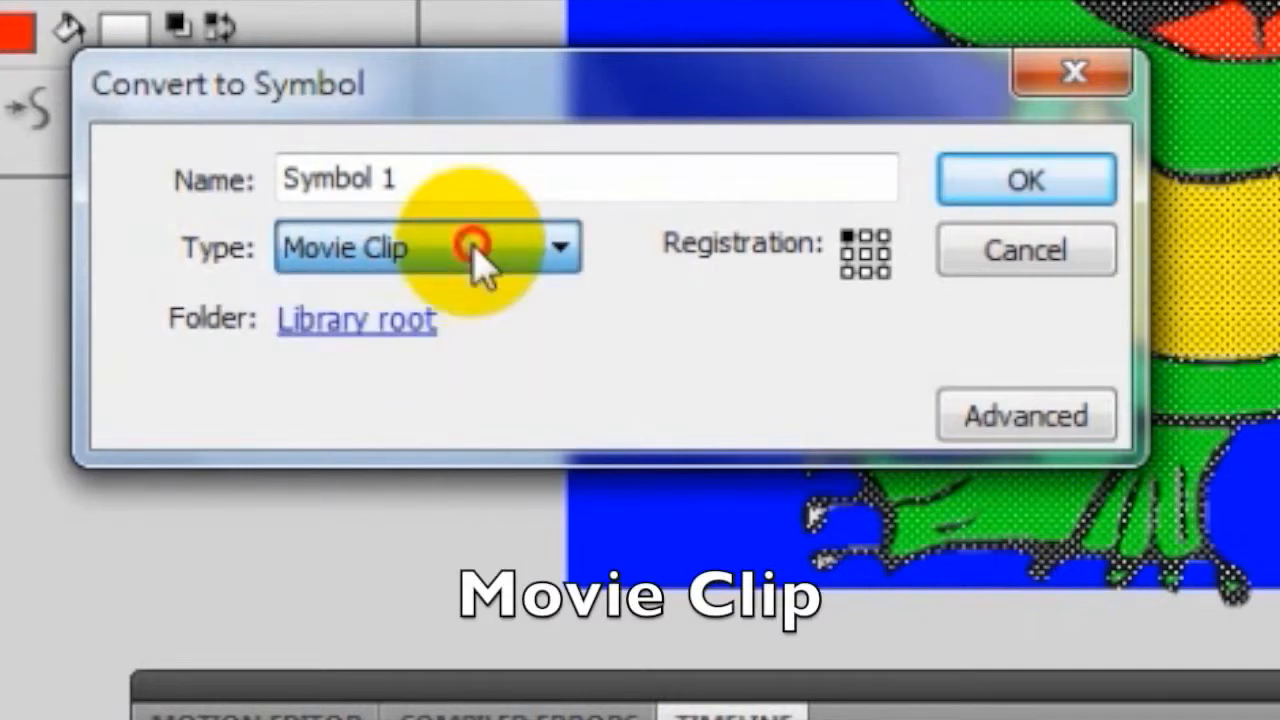
left_click(425, 248)
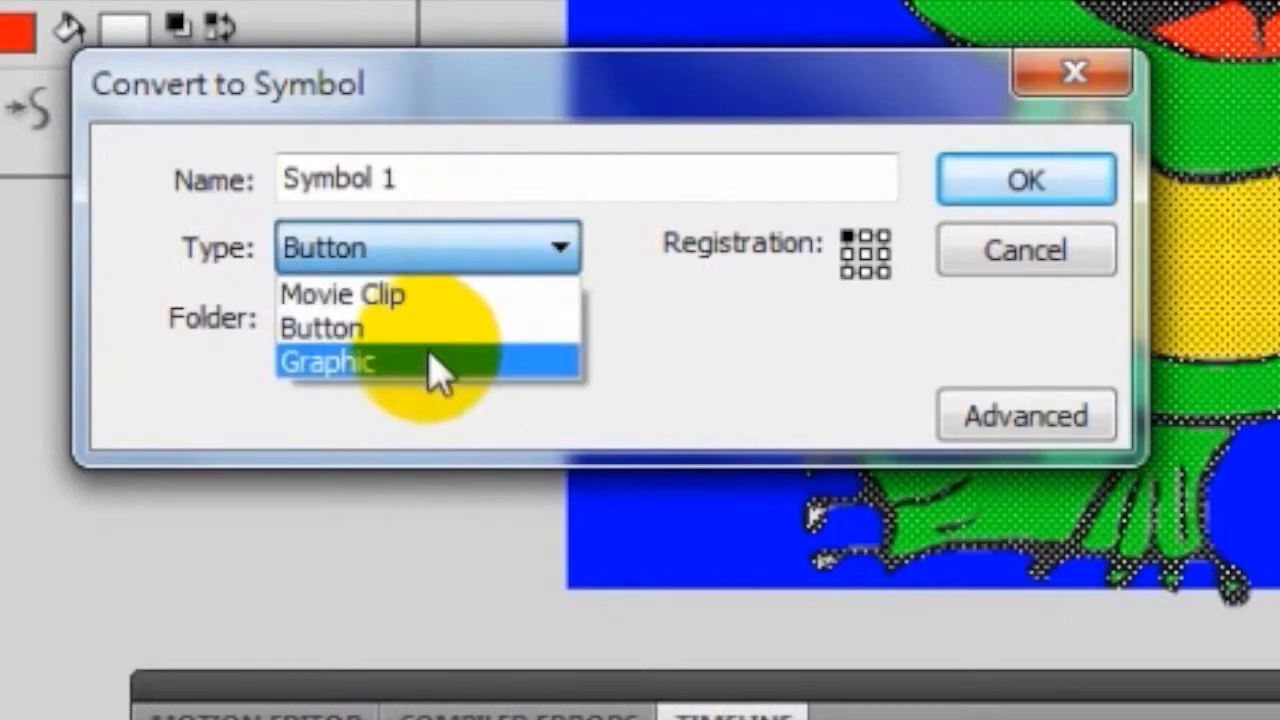
left_click(325, 361)
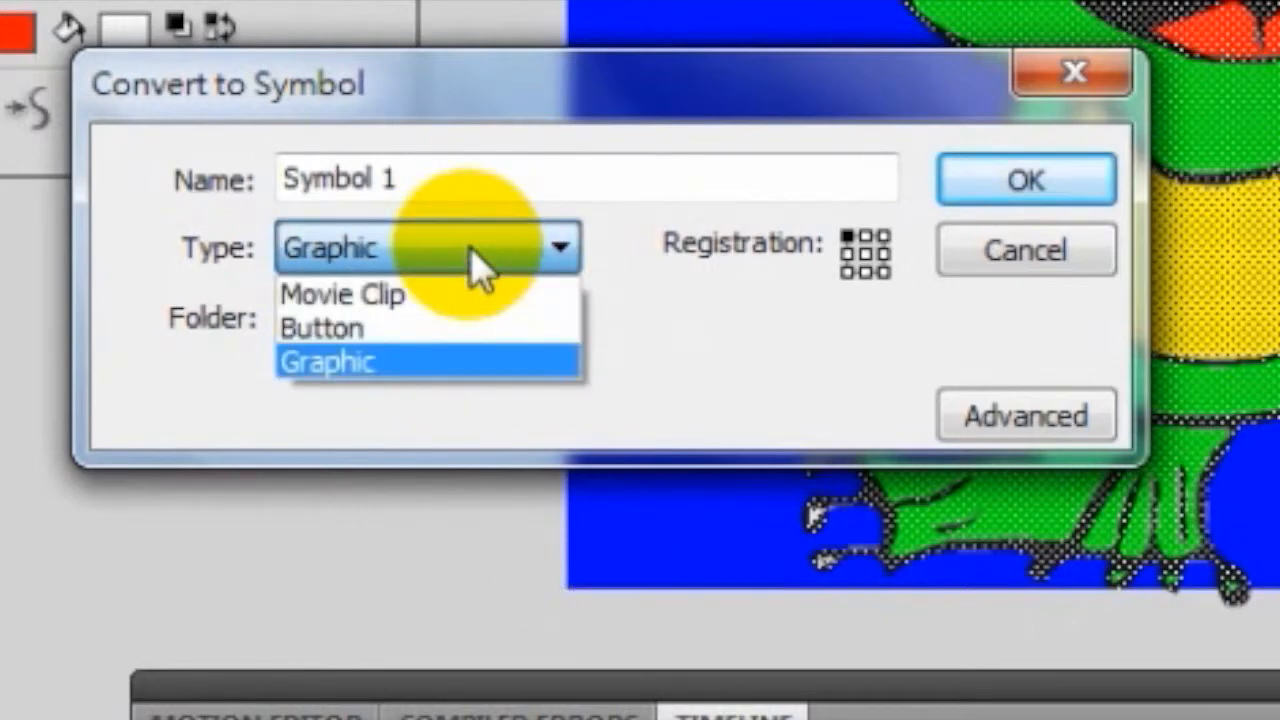
left_click(342, 294)
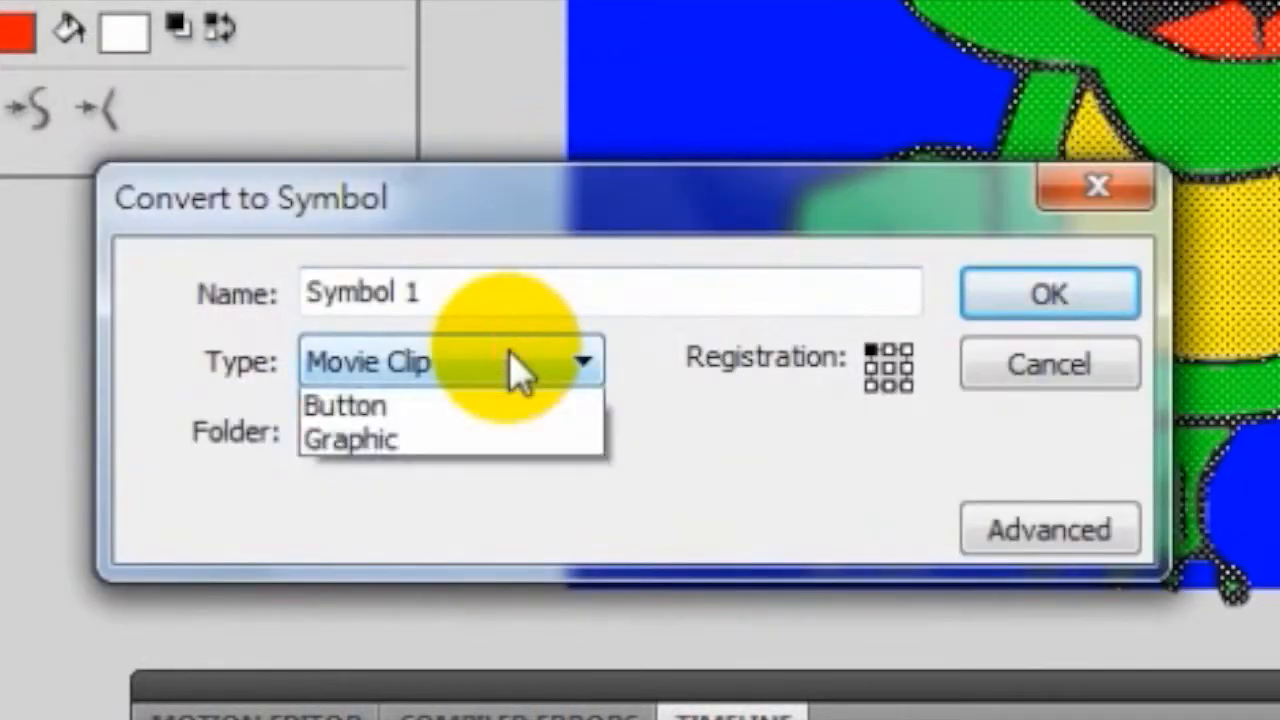
left_click(510, 360)
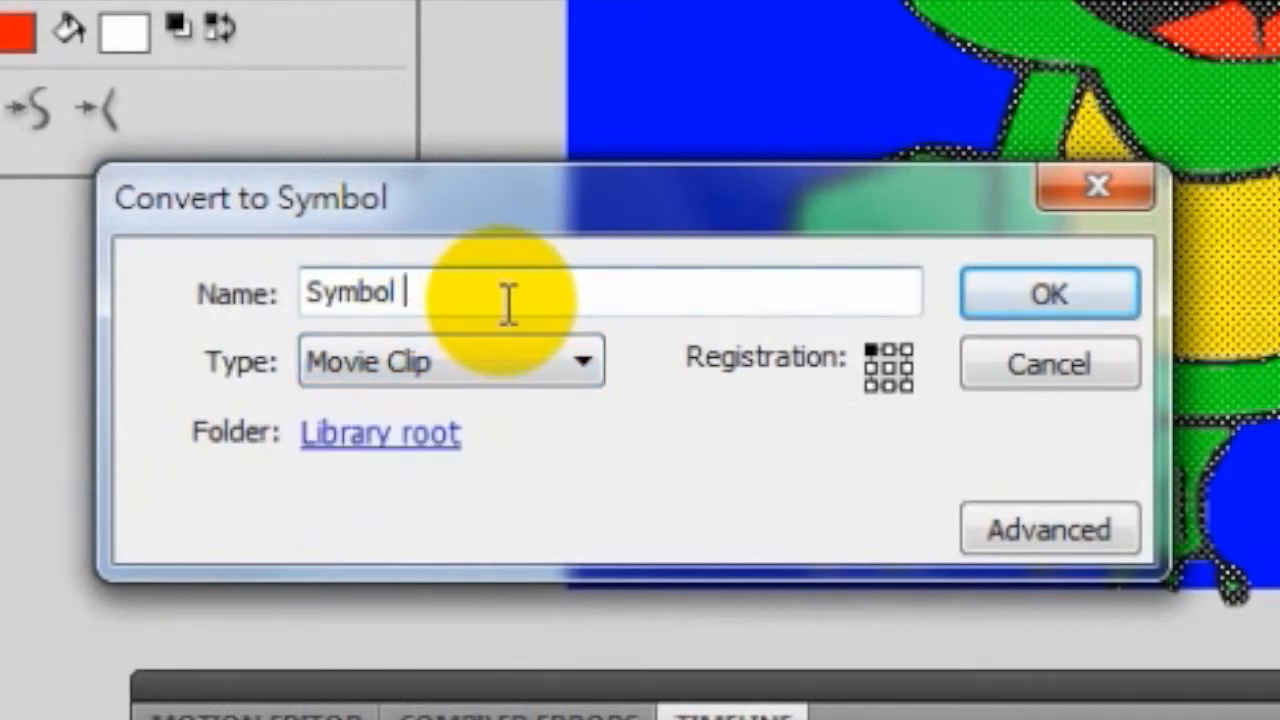
Name the symbol 'frog' and confirm the conversion.
type("f")
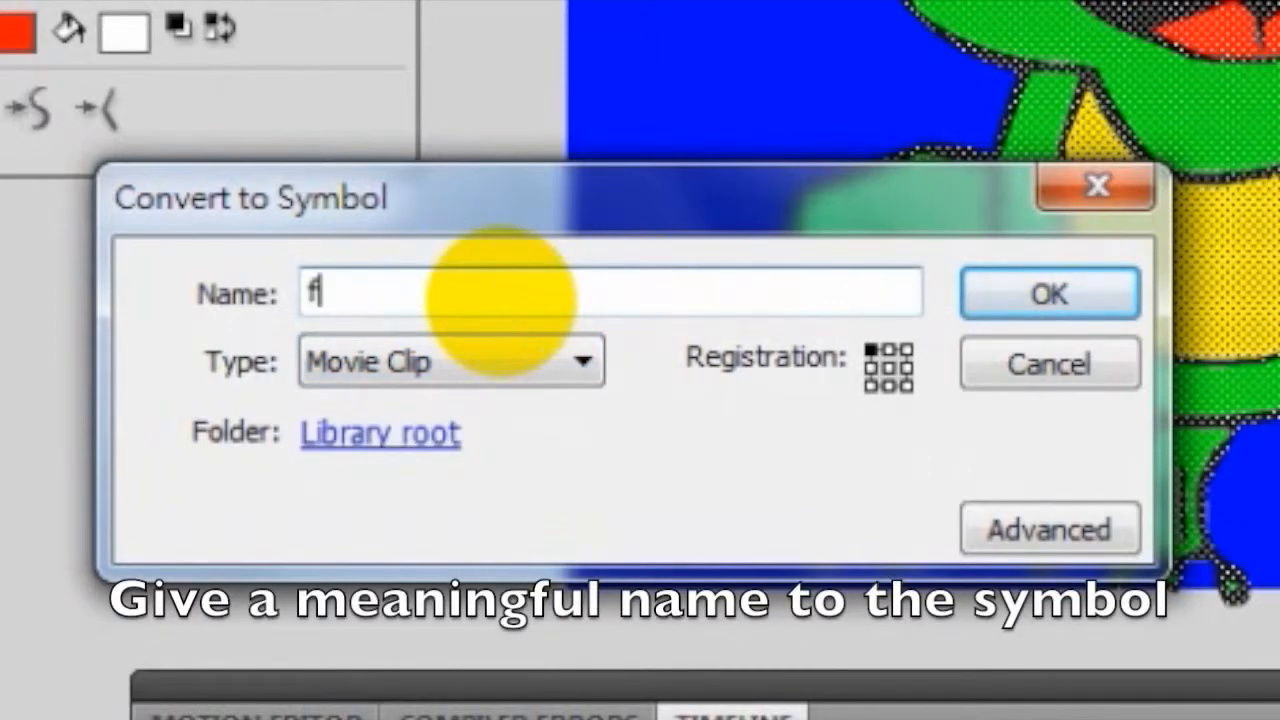
type("rog")
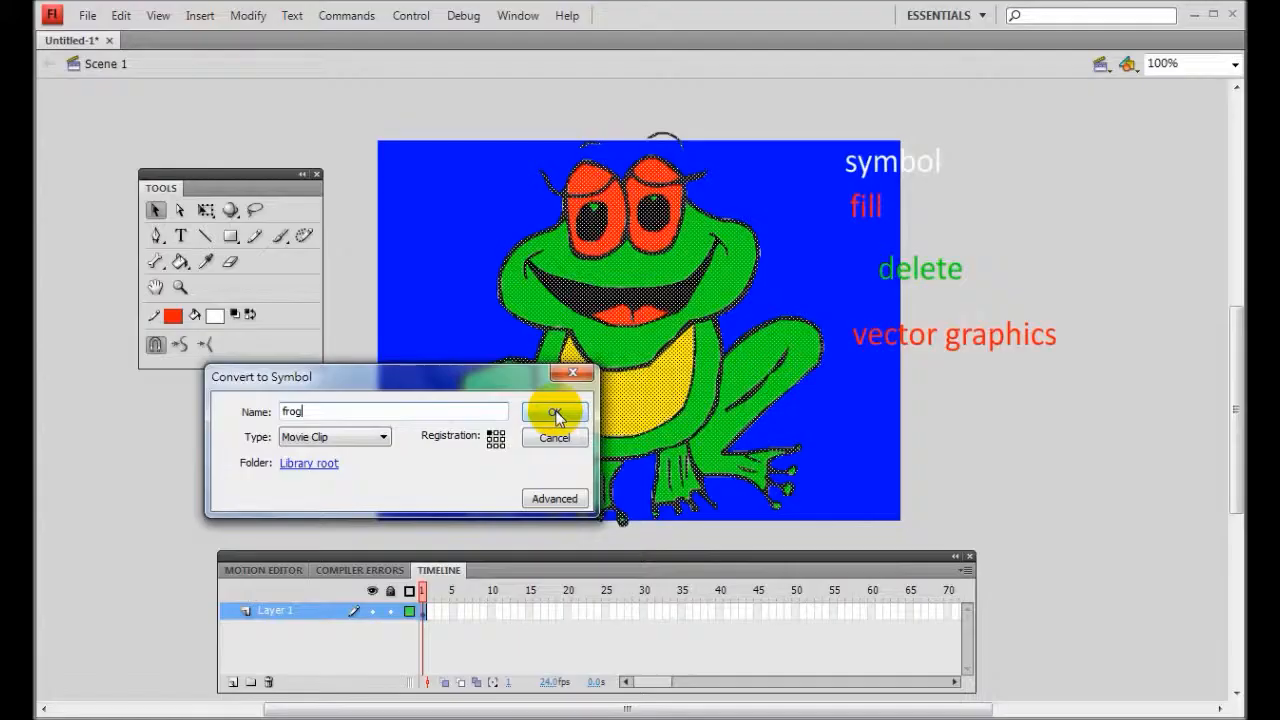
left_click(554, 413)
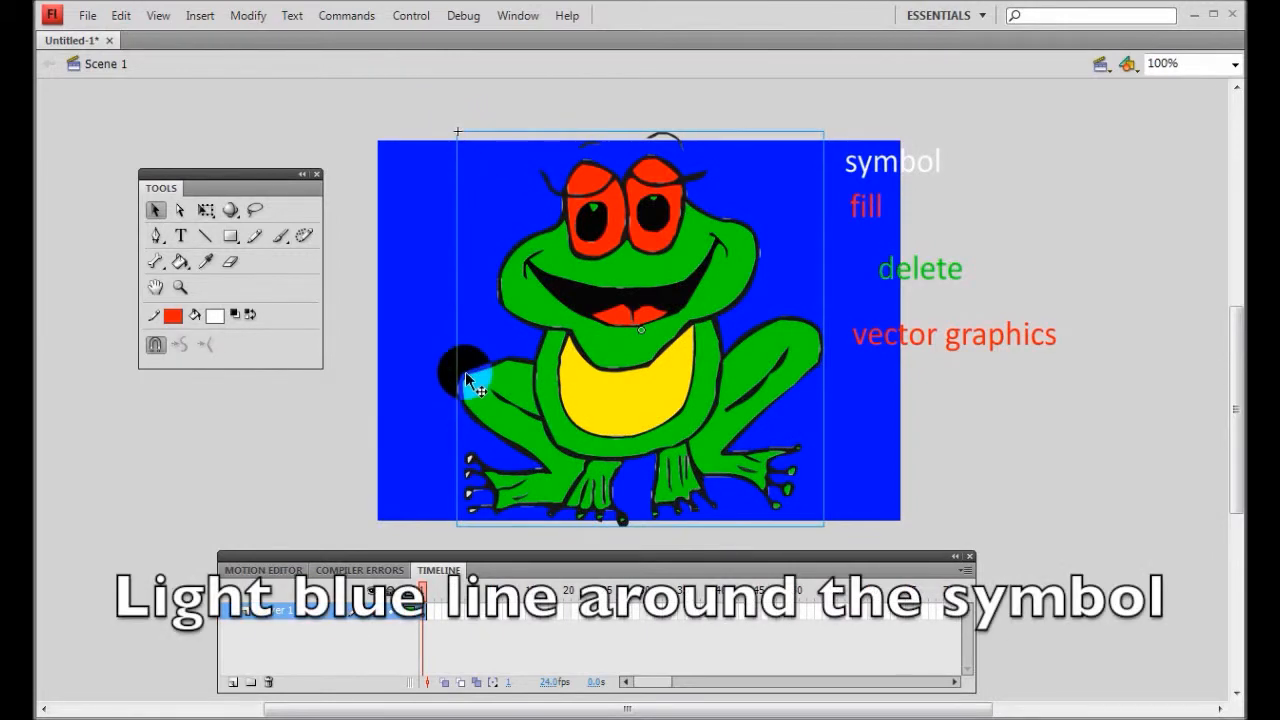
Point out the symbol's blue bounding box and bring up the Window menu.
left_click_drag(465, 370, 835, 490)
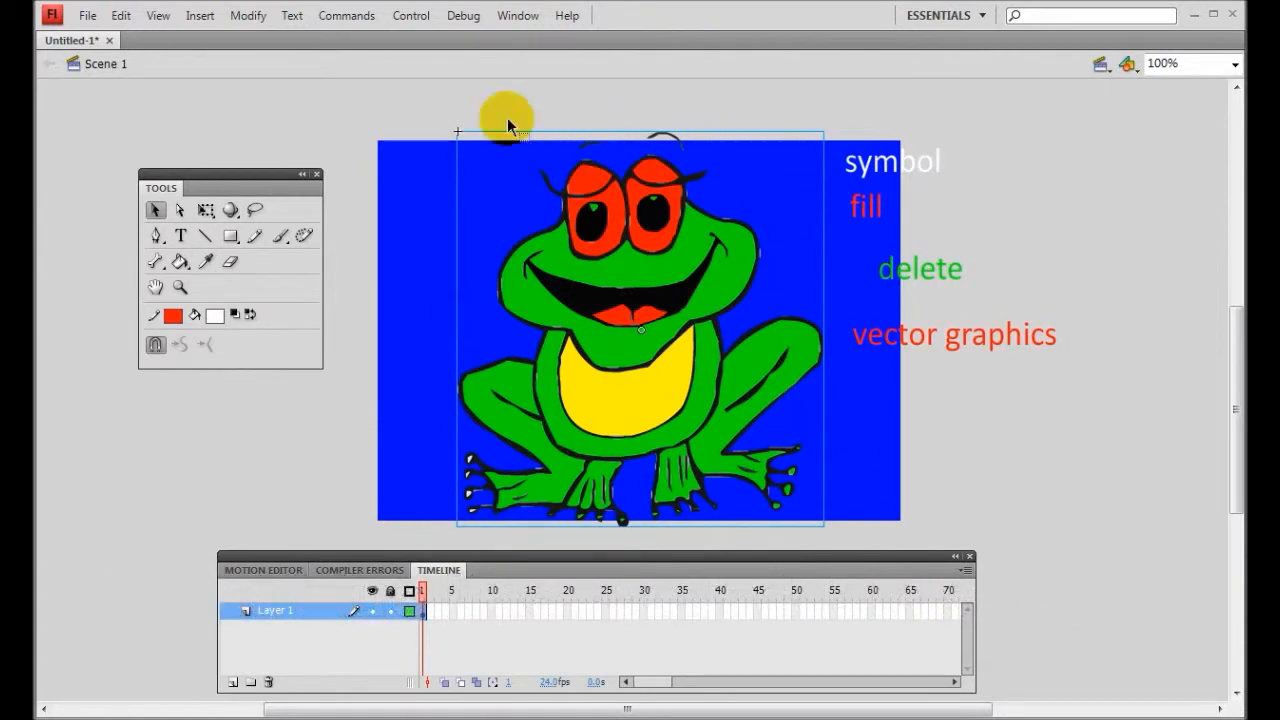
left_click(517, 15)
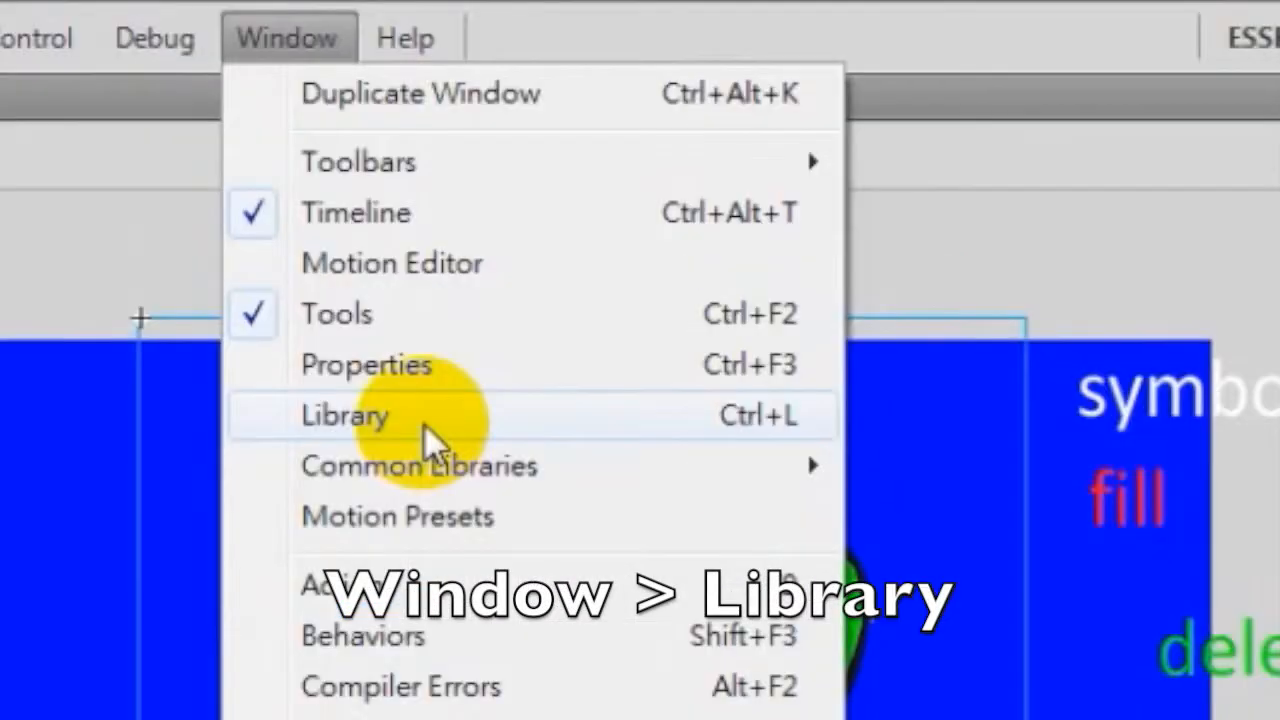
Show the Library panel and preview its Bitmap 1 and frog items.
left_click(344, 415)
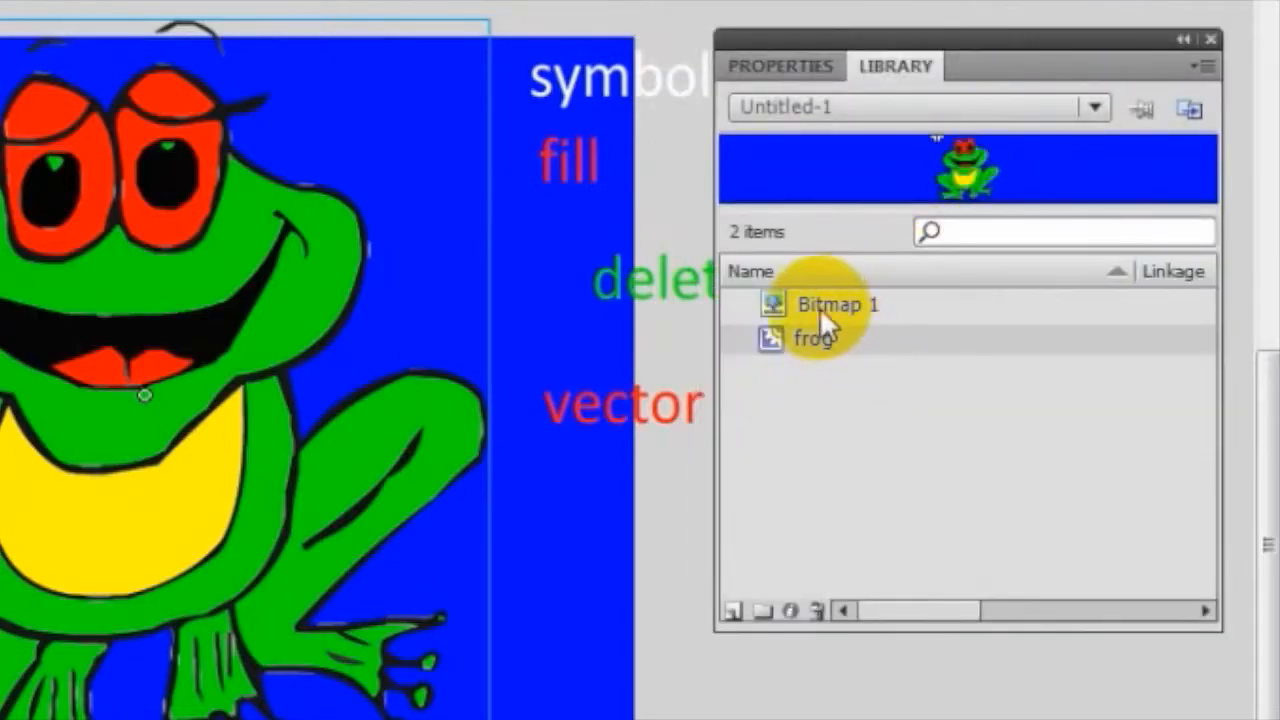
left_click(838, 304)
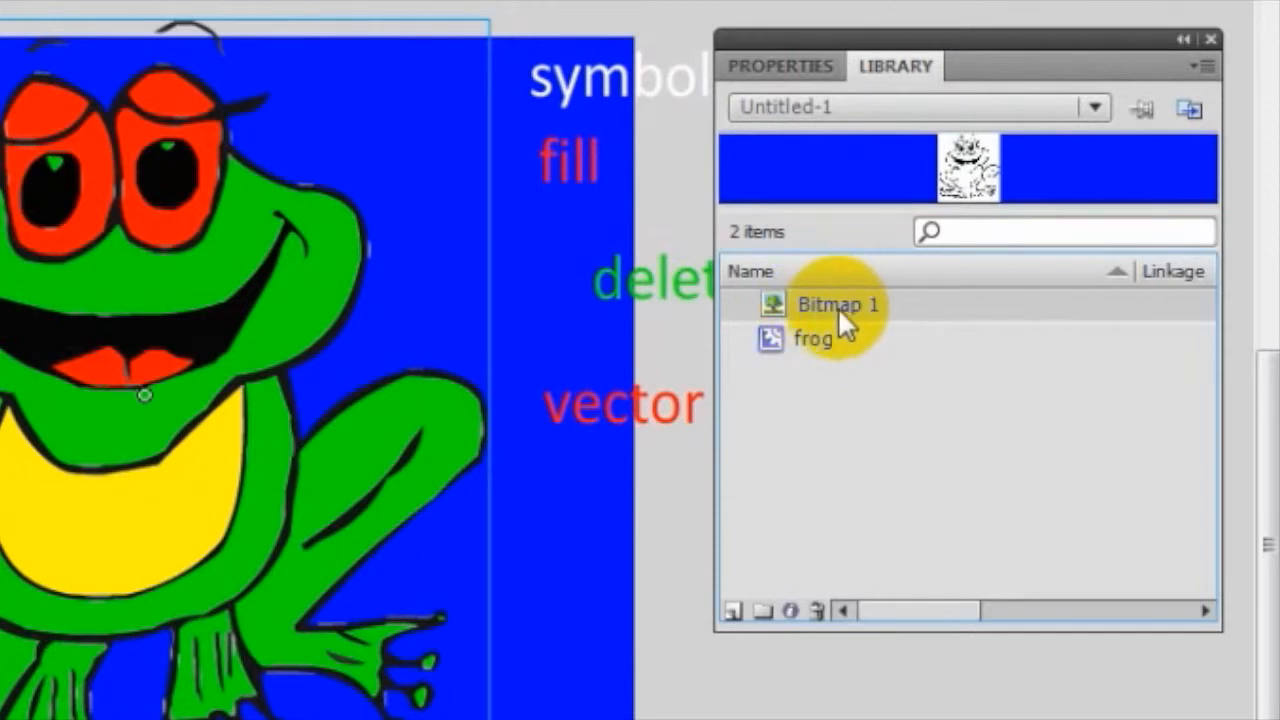
mouse_move(835, 330)
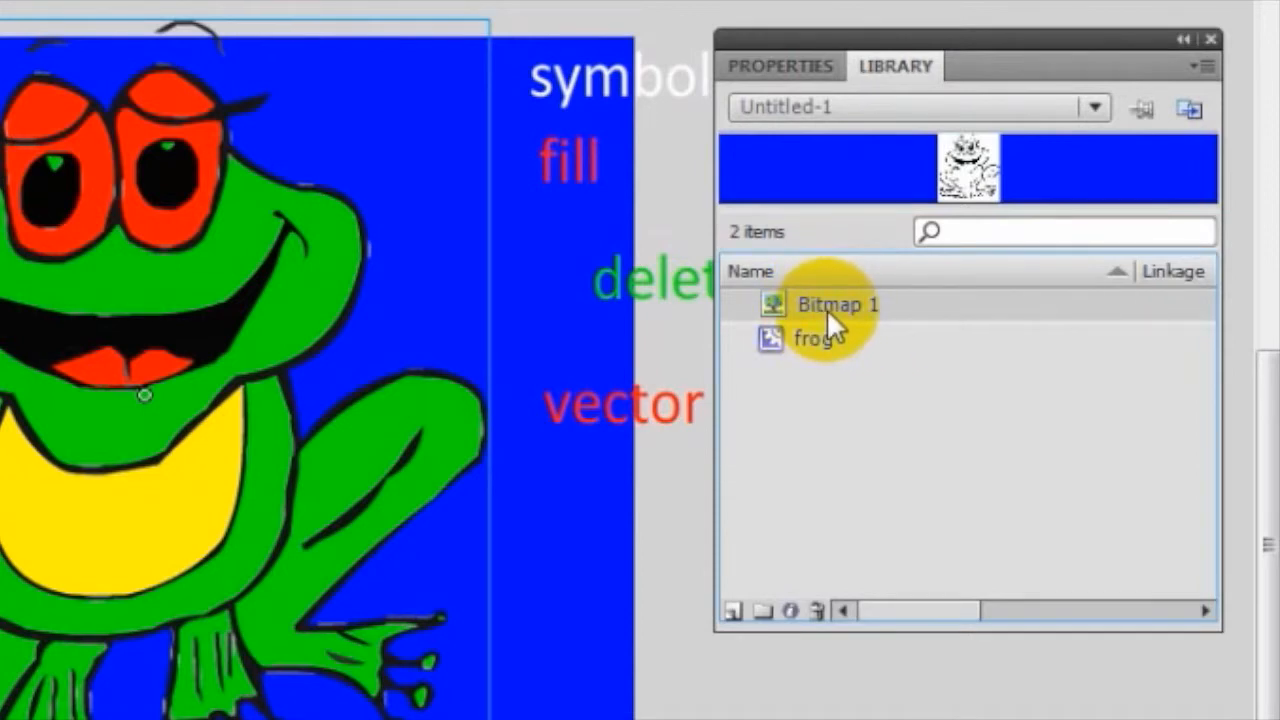
left_click(813, 338)
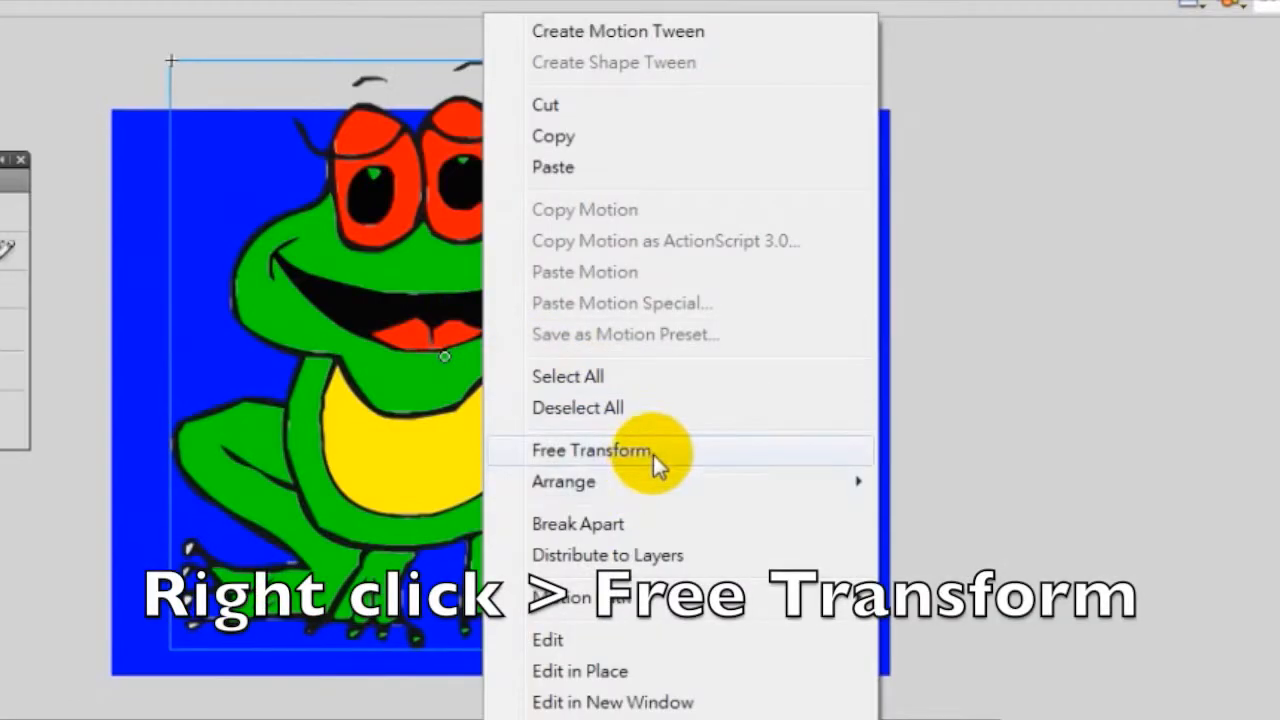
Free Transform the frog smaller and place it at the stage's bottom-left corner.
left_click(591, 450)
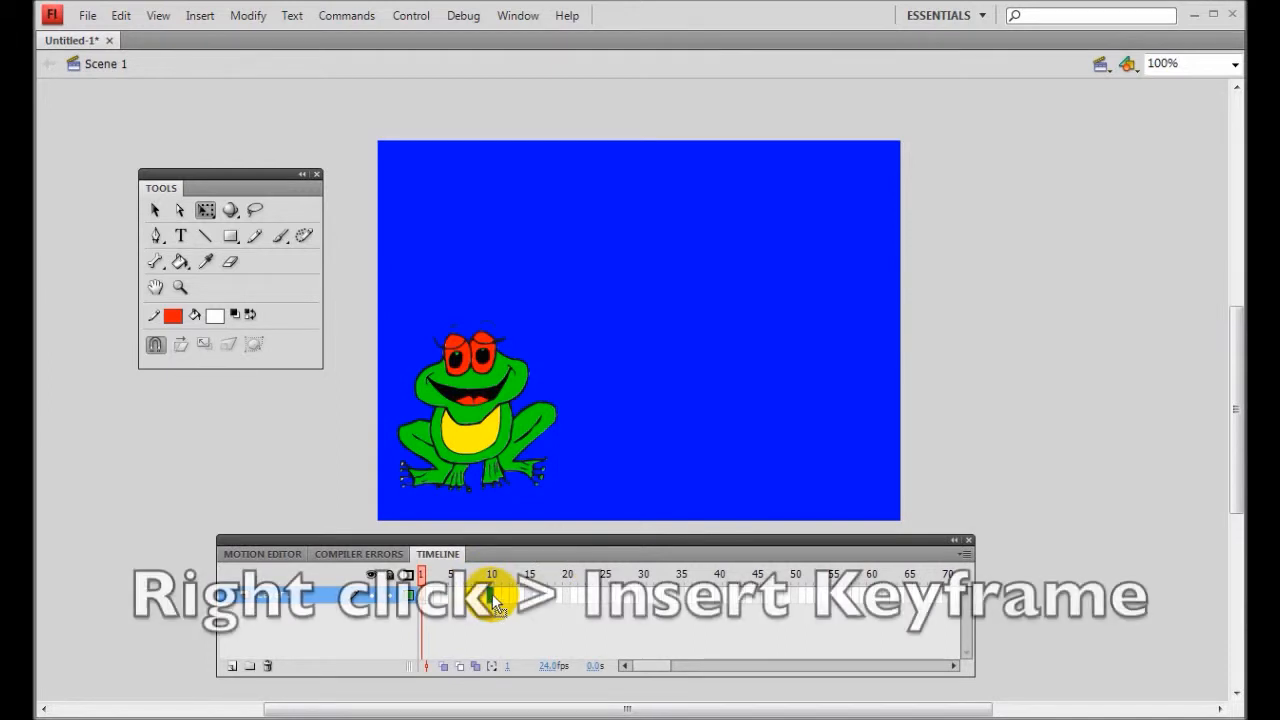
Insert keyframes at frames 10 and 20, repositioning the frog in each.
right_click(491, 573)
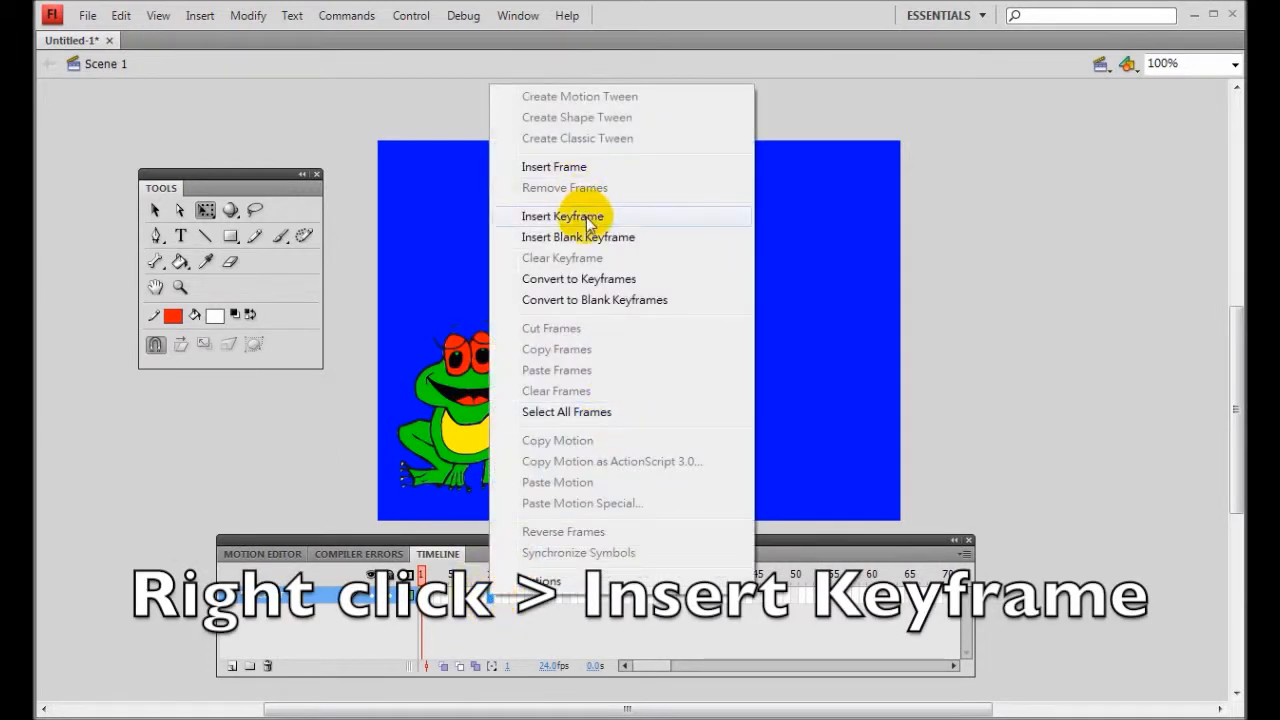
left_click(562, 216)
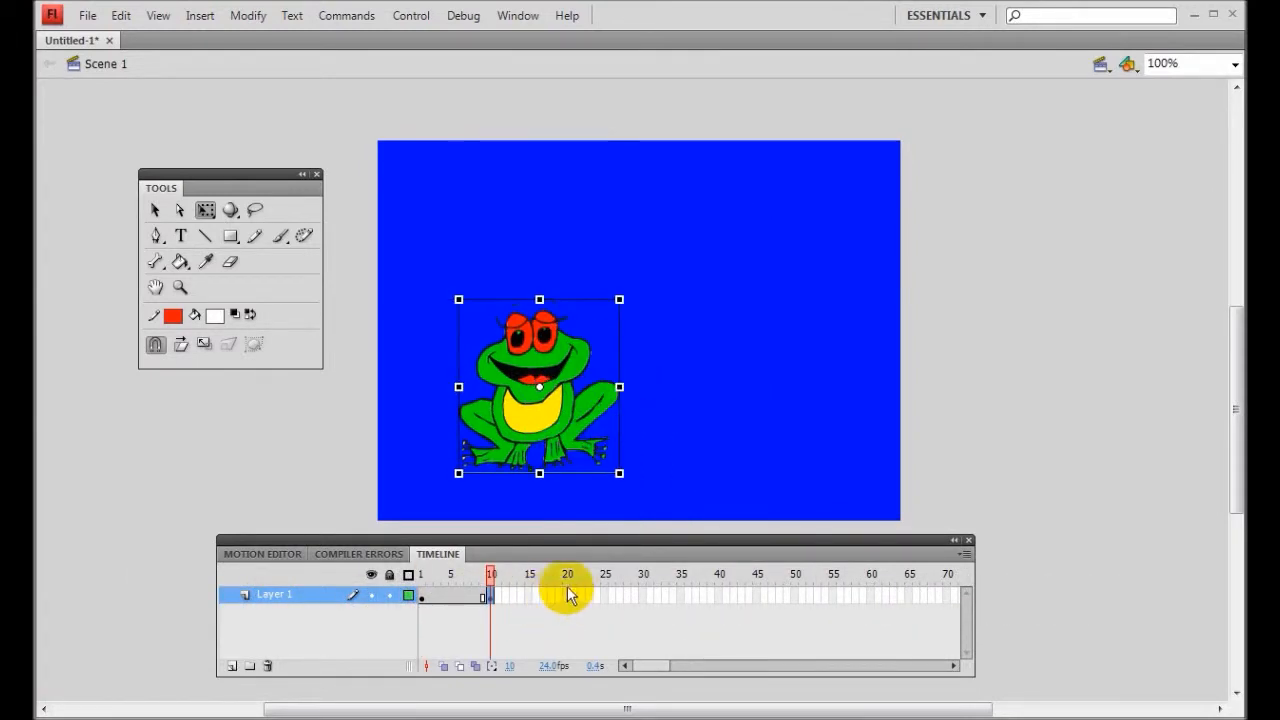
right_click(567, 595)
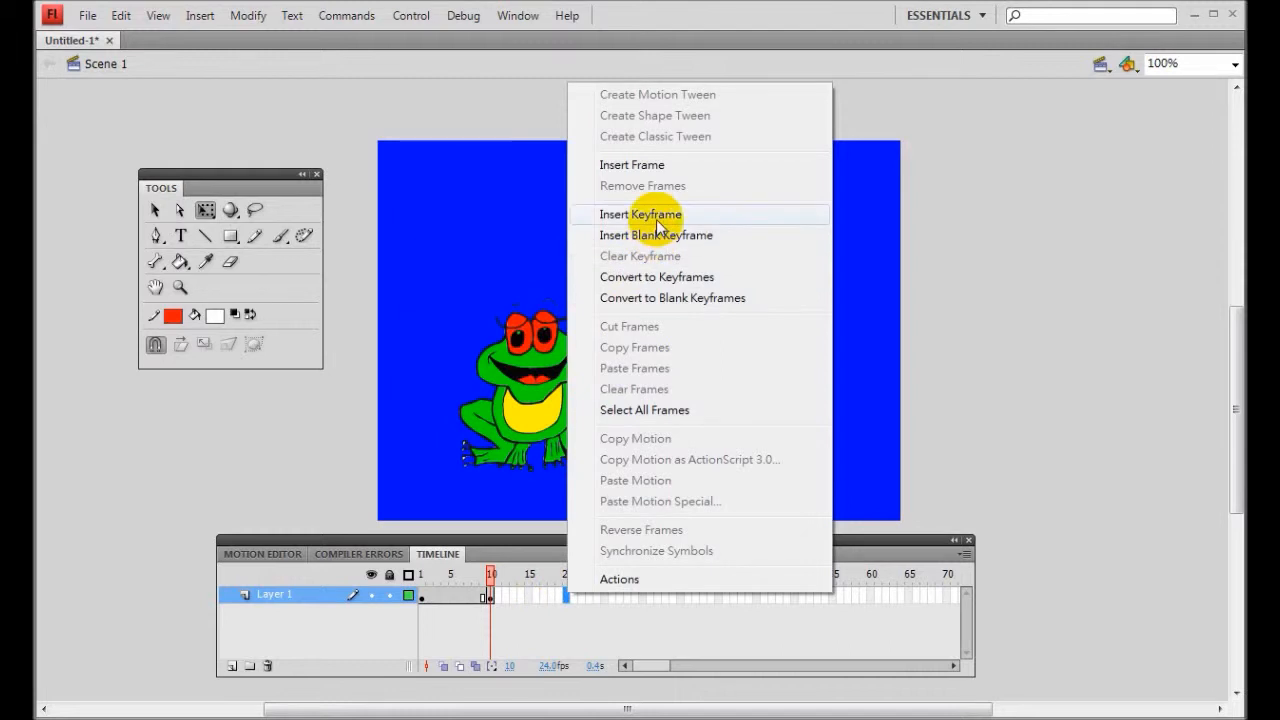
left_click(640, 214)
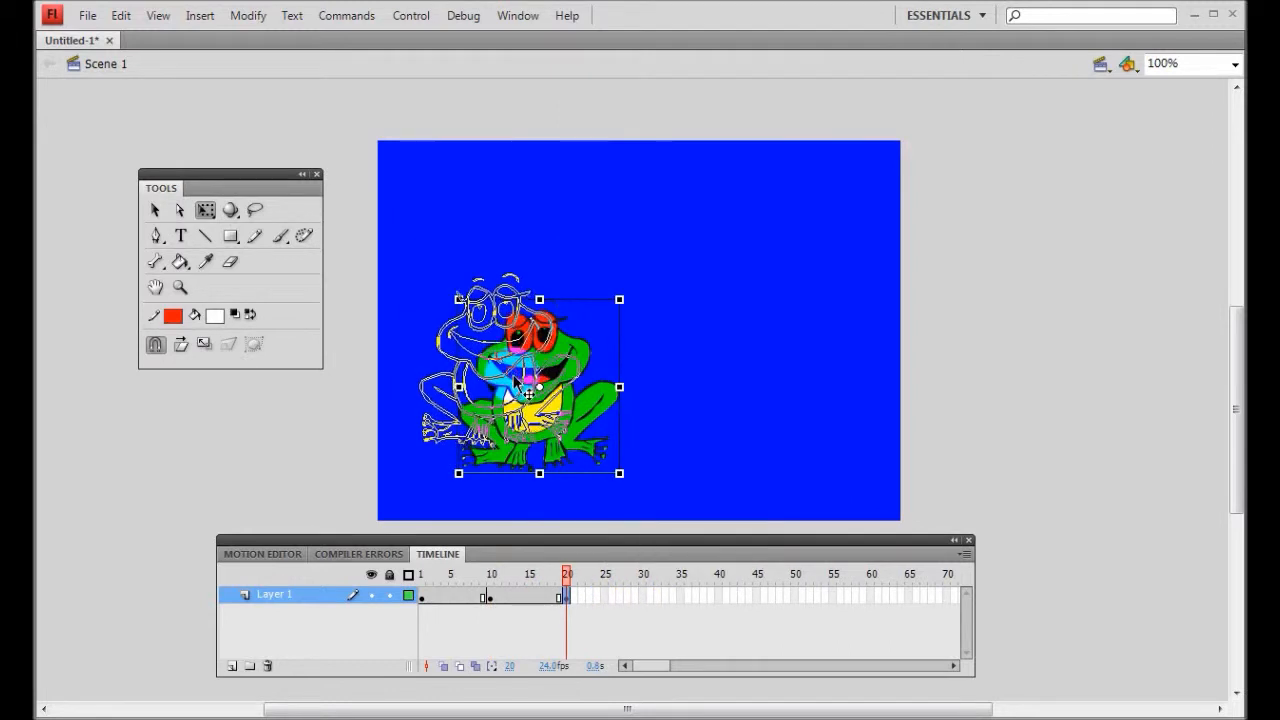
left_click(643, 595)
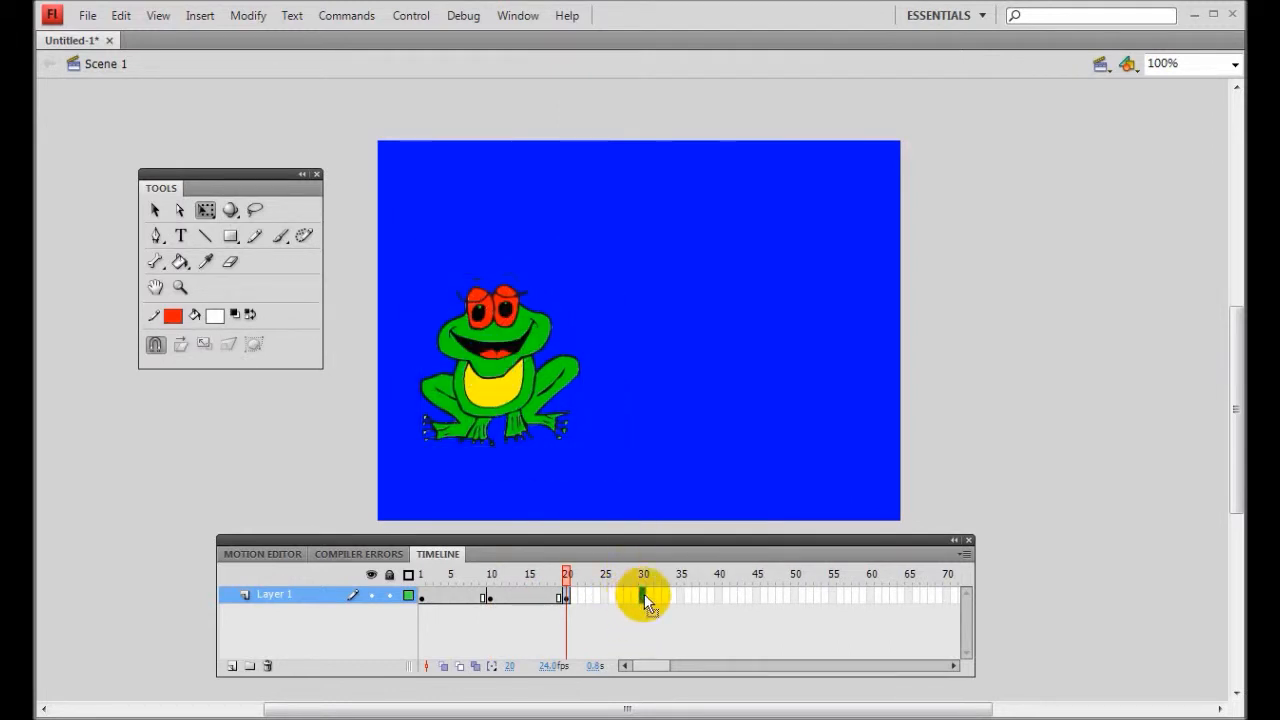
Insert keyframes at frames 30 and 40 with the frog moved again.
right_click(643, 595)
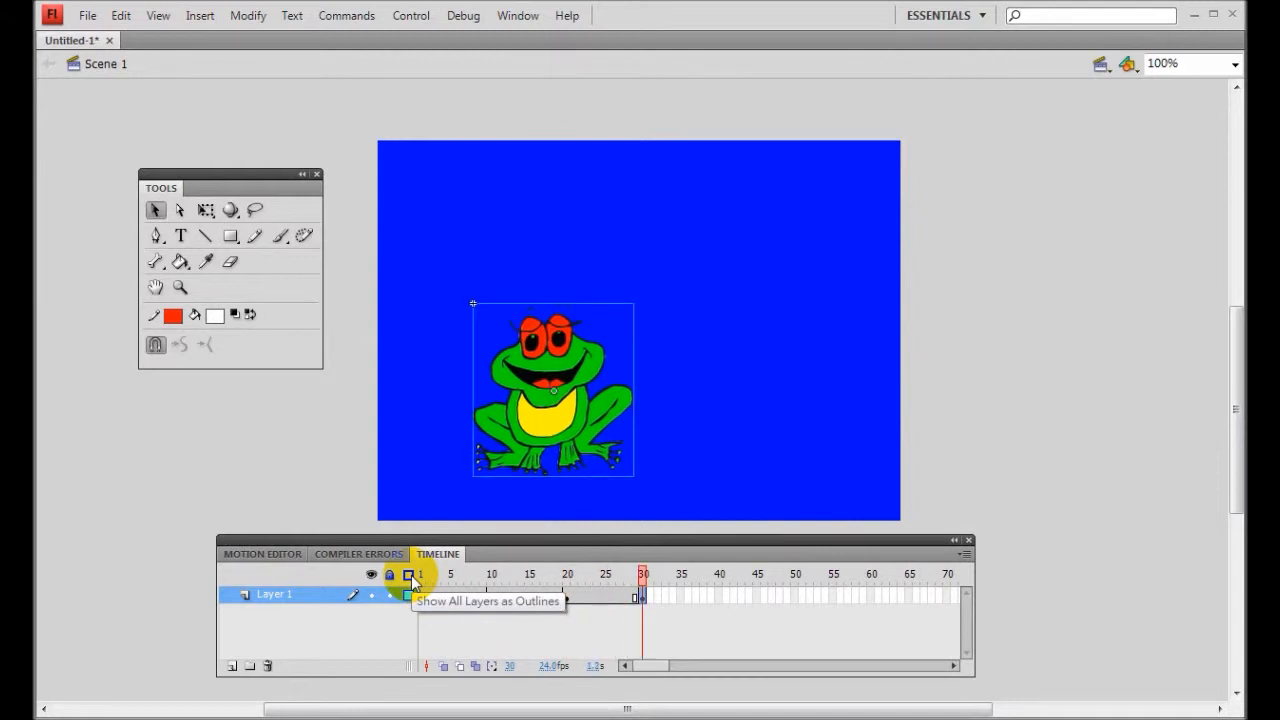
right_click(720, 595)
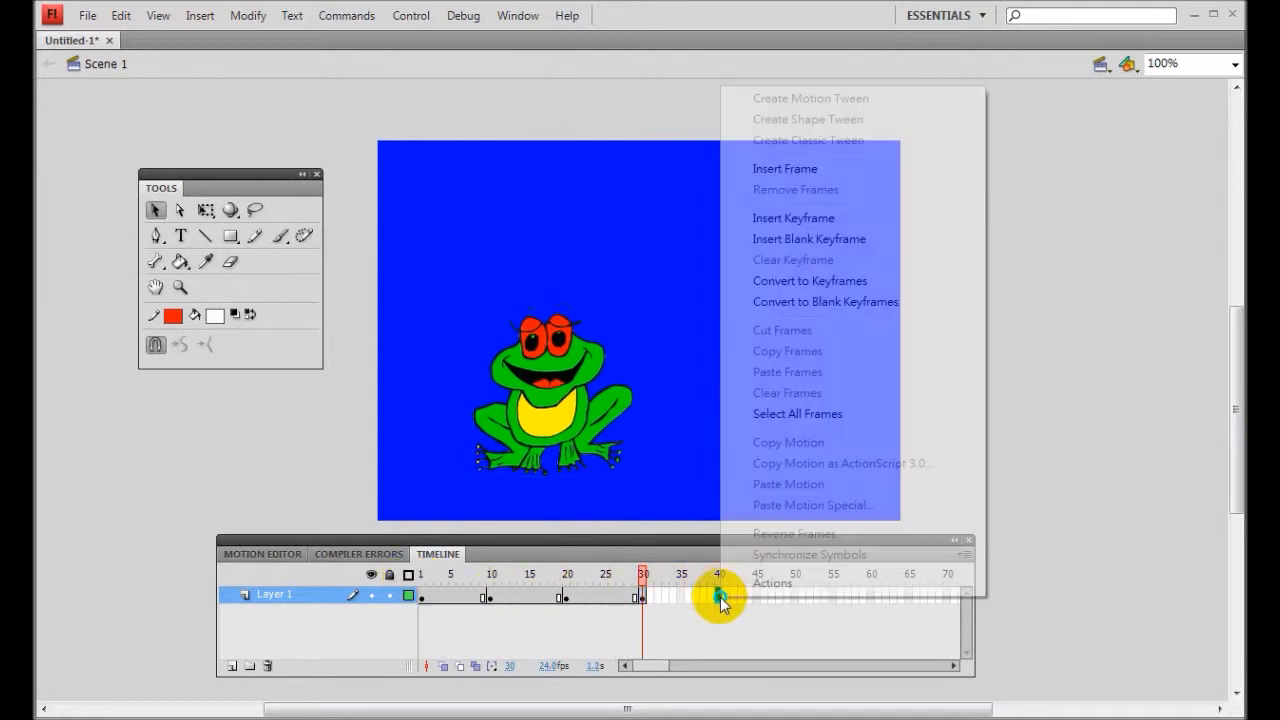
left_click(793, 218)
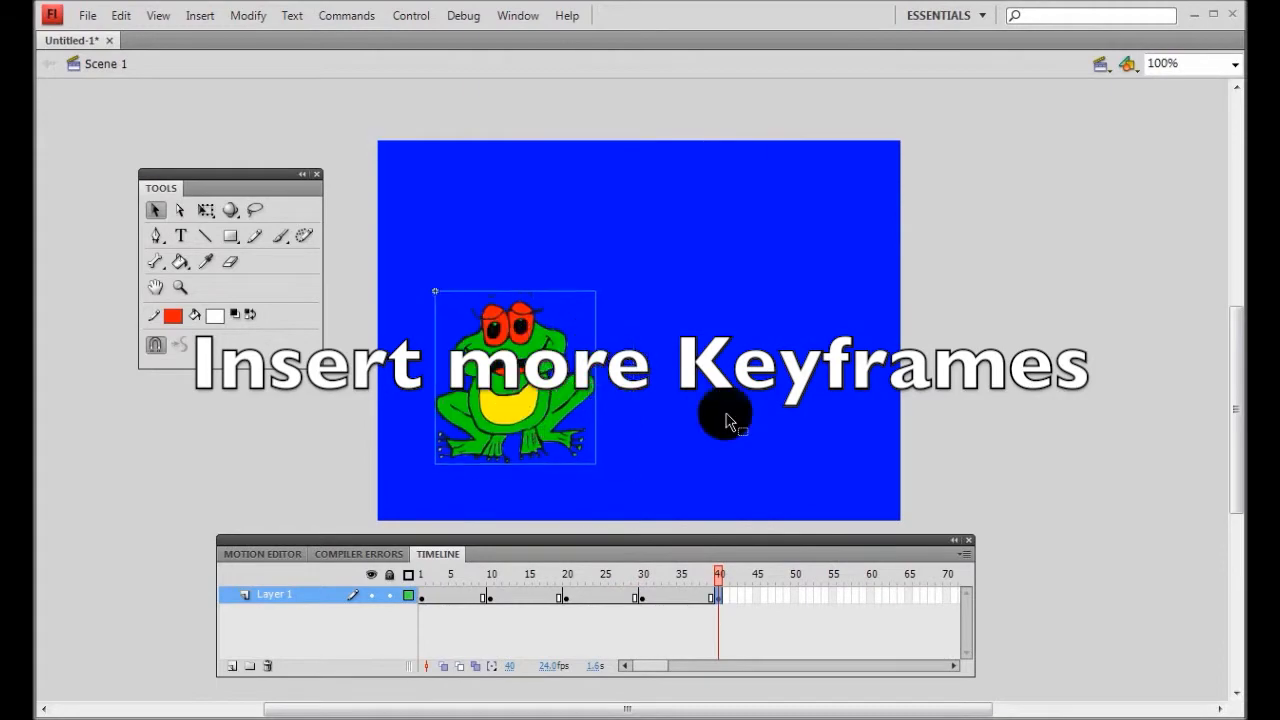